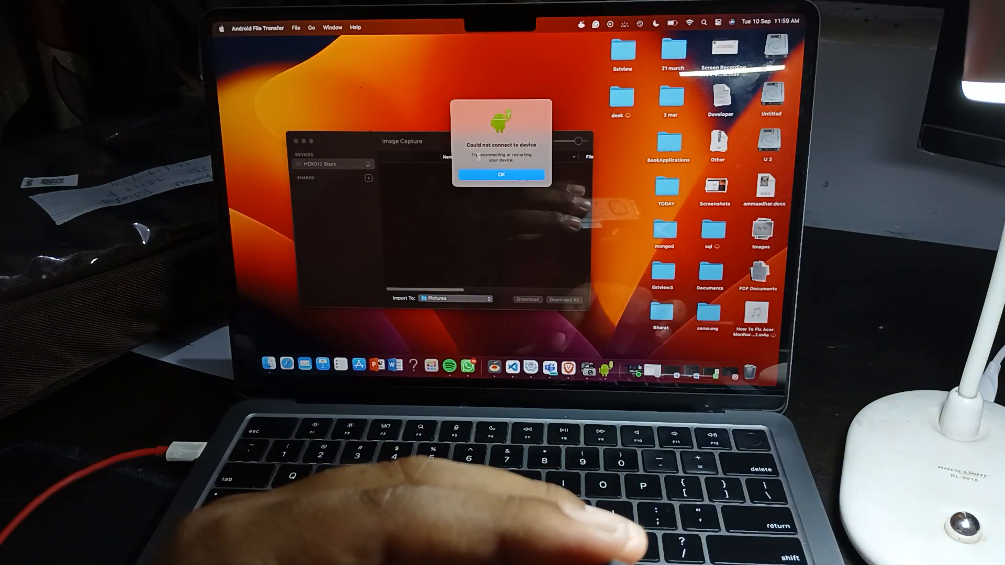
Step: Dismiss the 'Could not connect to device' alert to show the HERO12 Black's 195 files
click(502, 174)
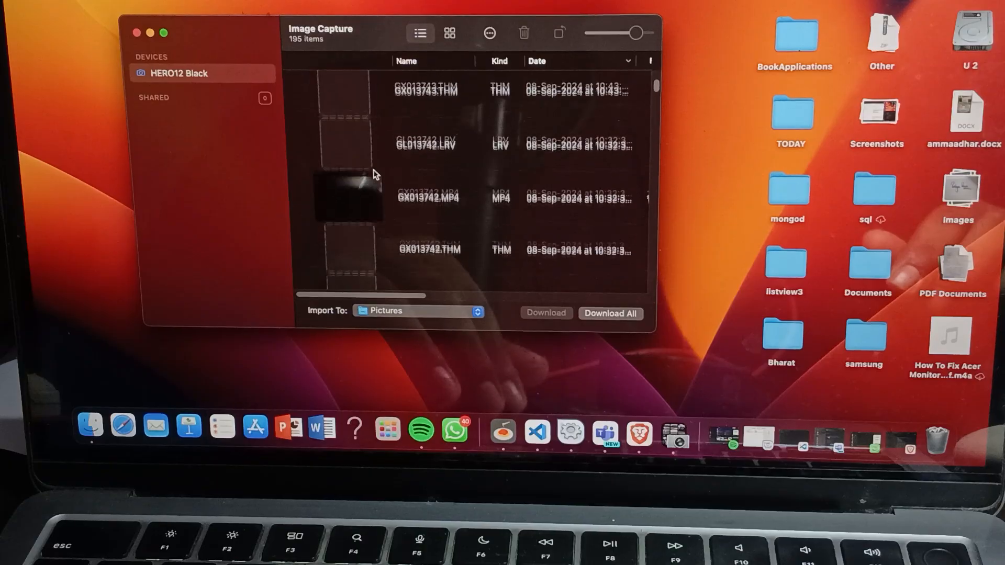
Step: Browse the GoPro clips, select GX013740.MP4, and close the Image Capture window
scroll(down, 3)
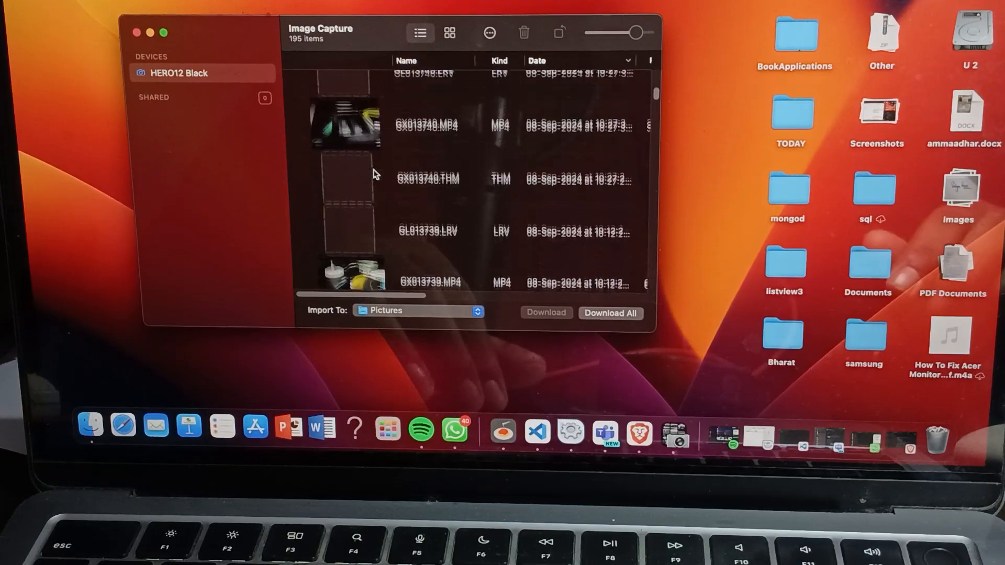
scroll(up, 3)
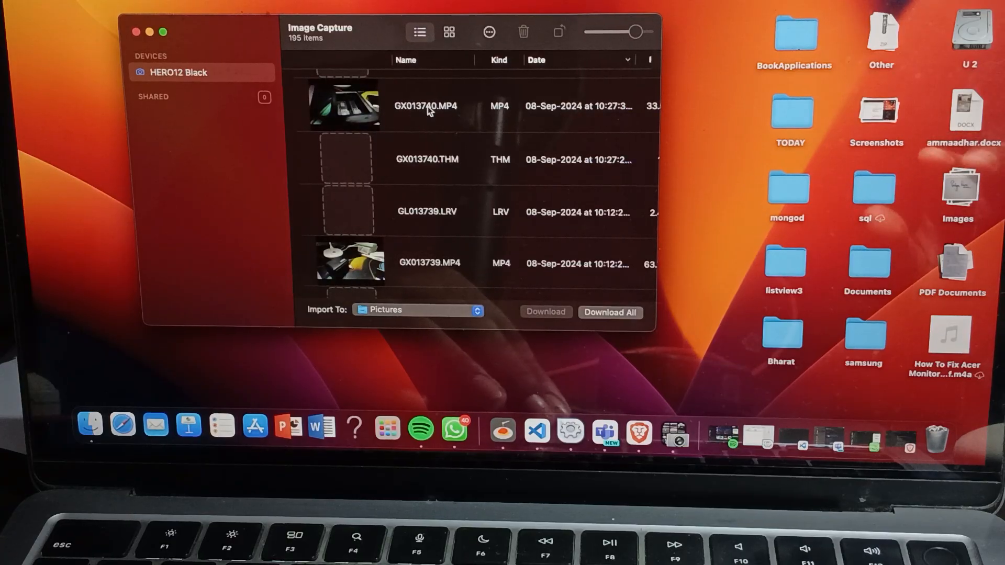
click(426, 106)
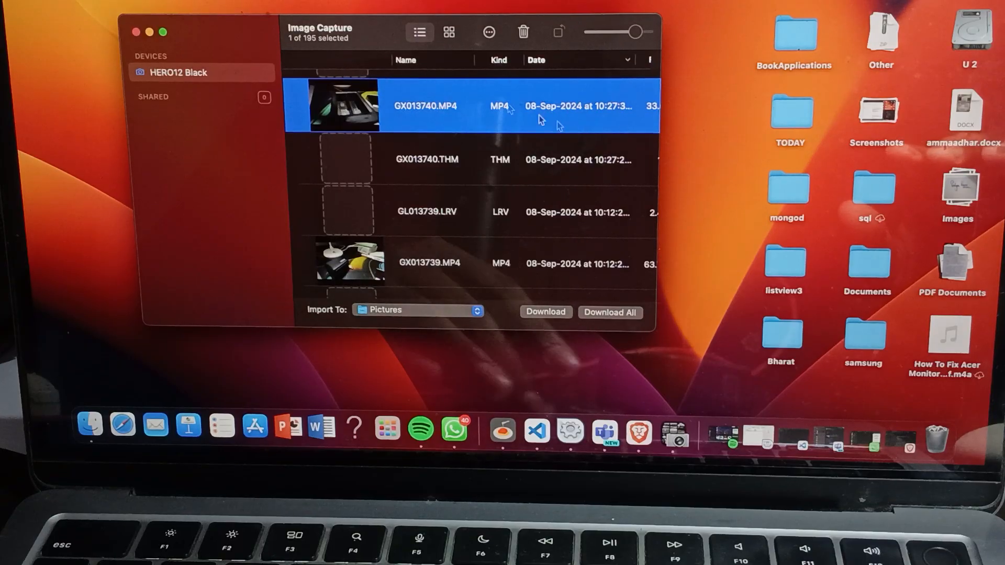
click(136, 32)
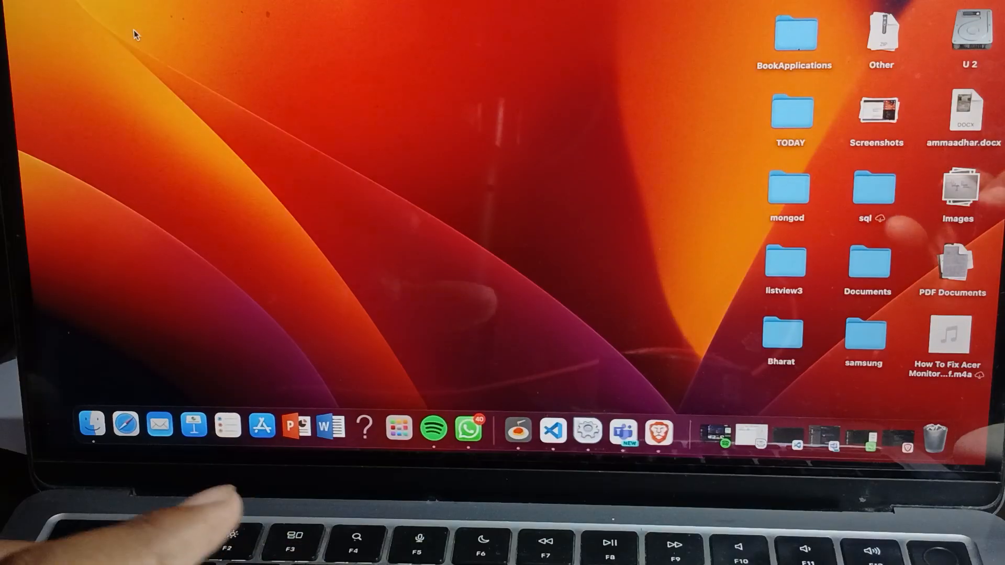